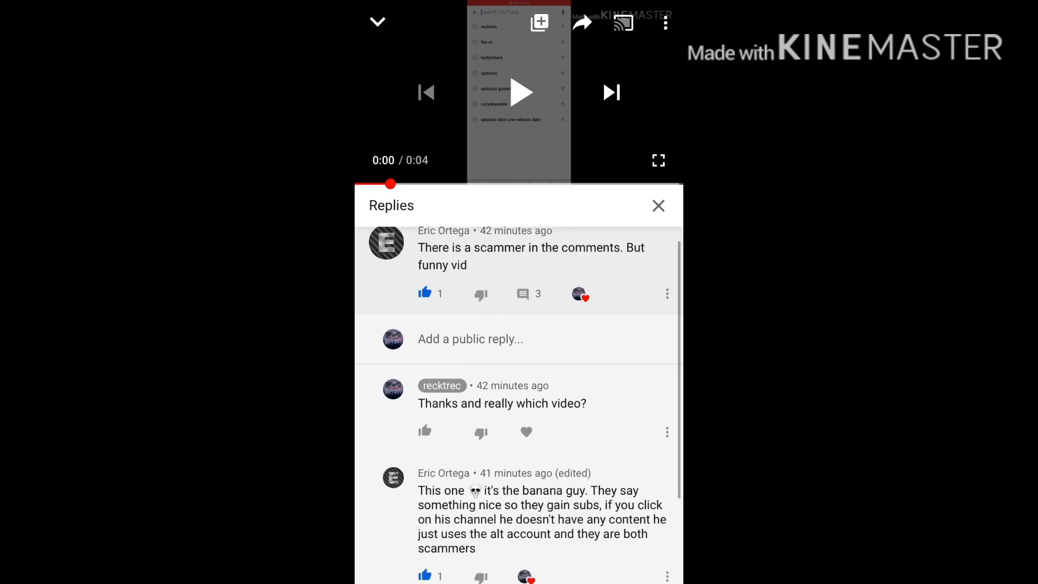
scroll("down", 3)
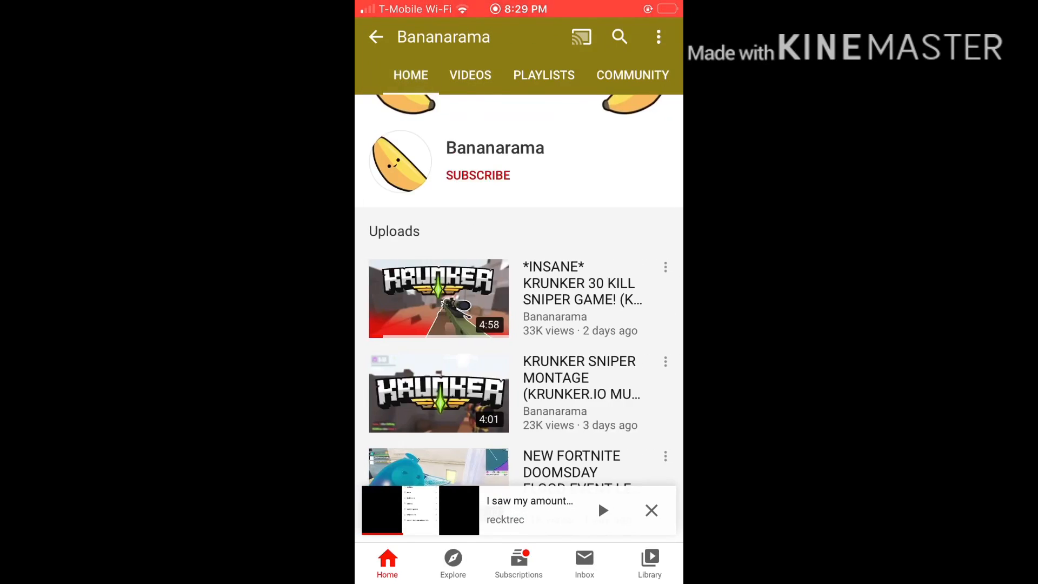
- Check Bananarama's empty Community tab, then view its featured channels (VanossGaming, Mully, JuicyFruitSnacks)
left_click(544, 74)
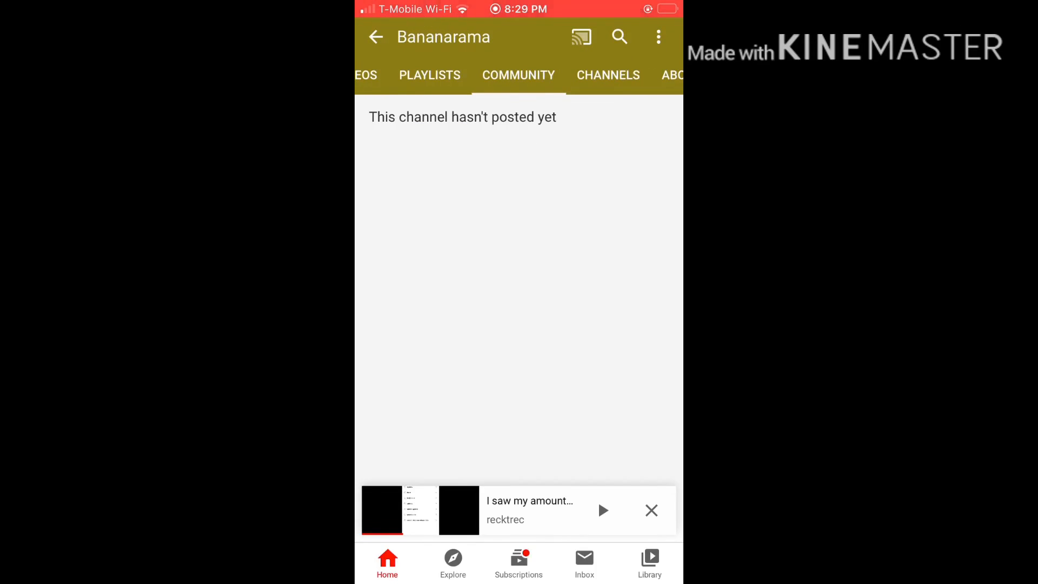
left_click(410, 75)
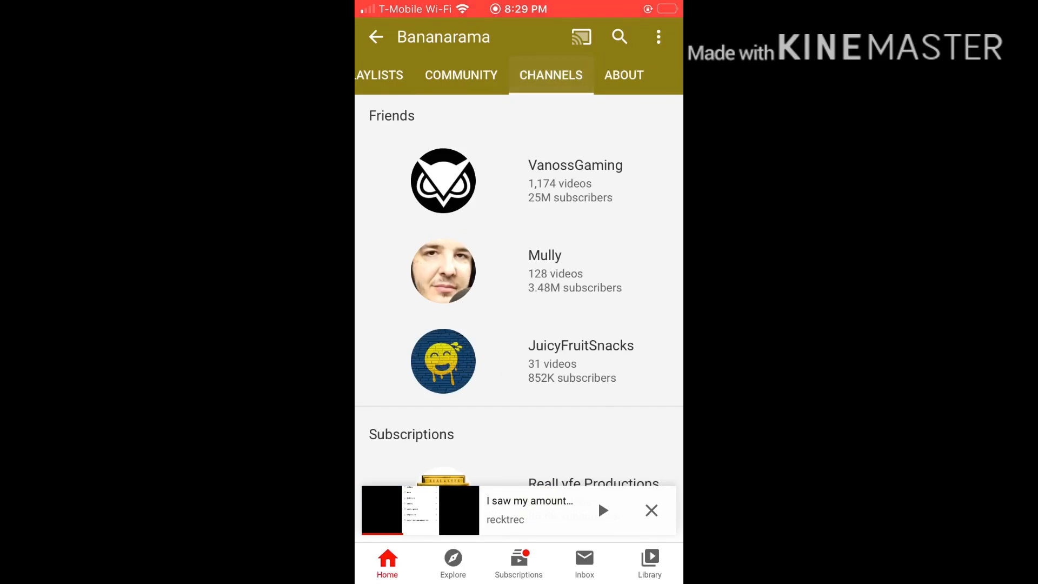
left_click(622, 75)
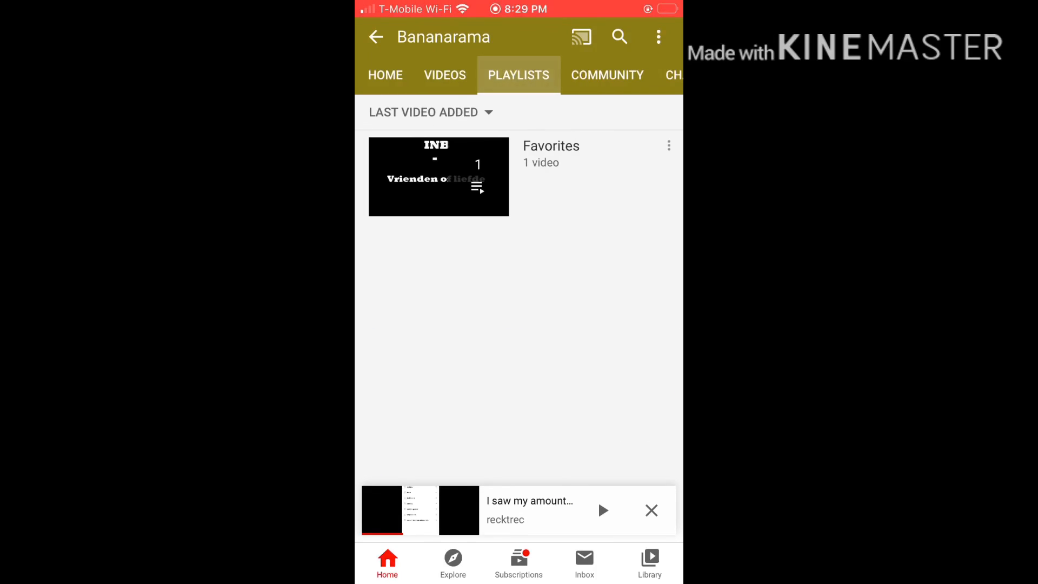
left_click(411, 75)
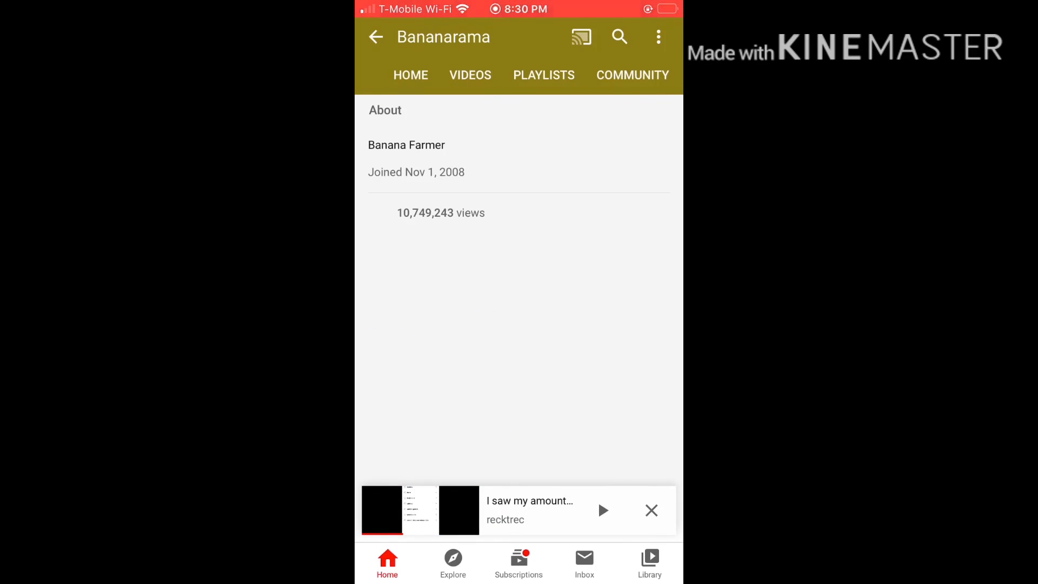
left_click(409, 74)
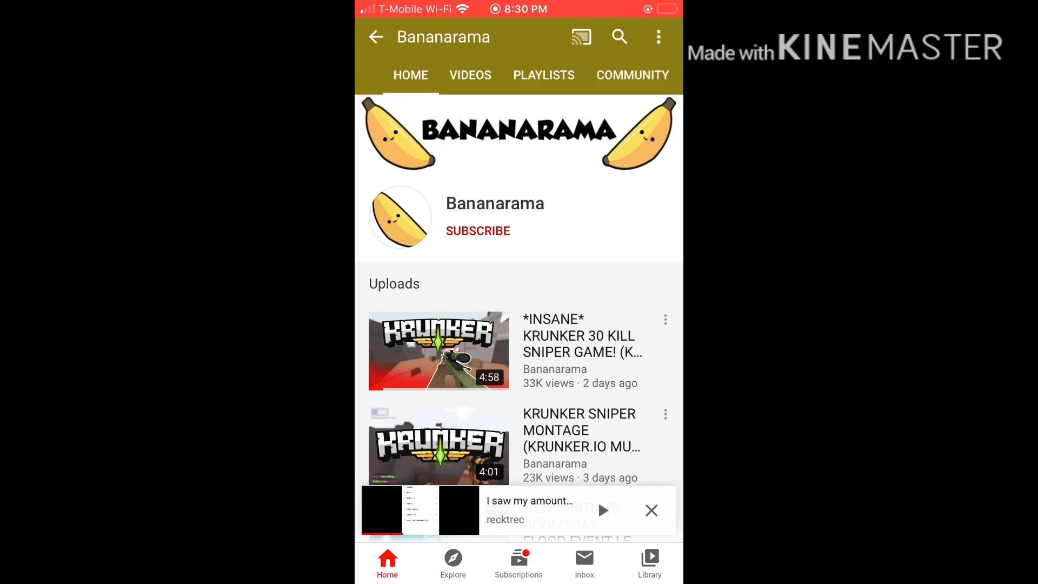
scroll("down", 3)
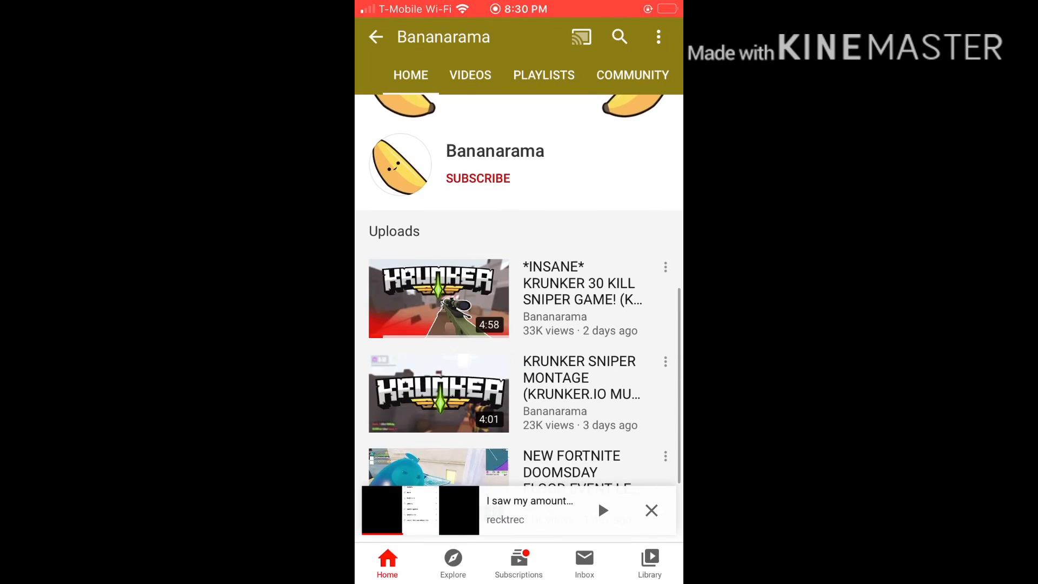
left_click(518, 75)
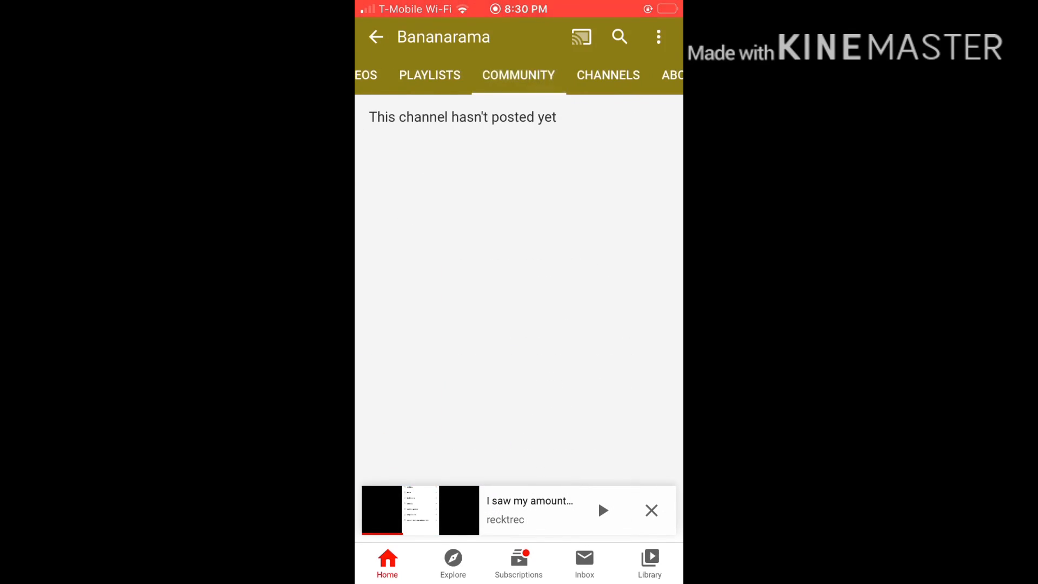
left_click(607, 75)
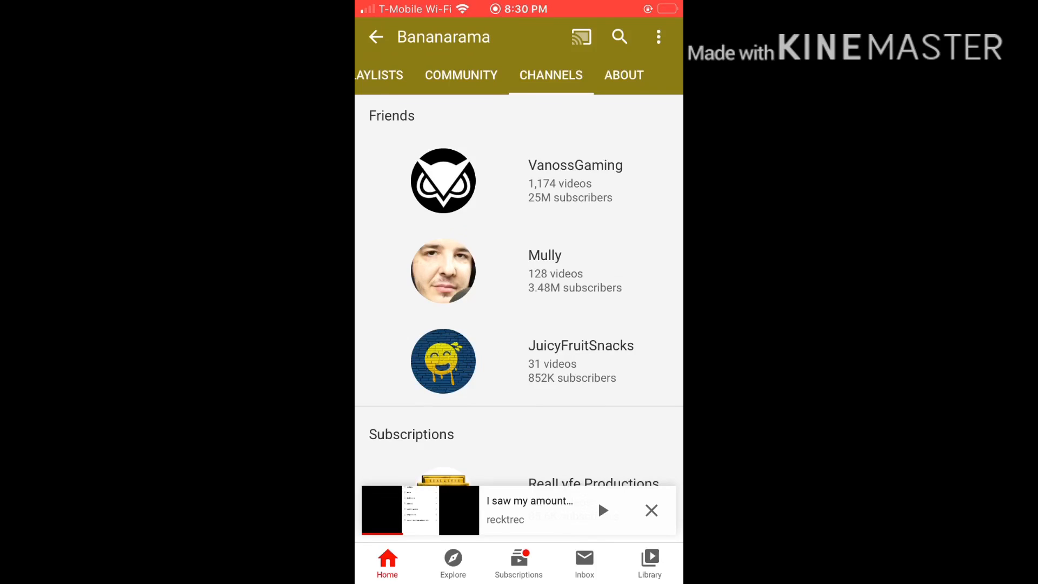
scroll("down", 3)
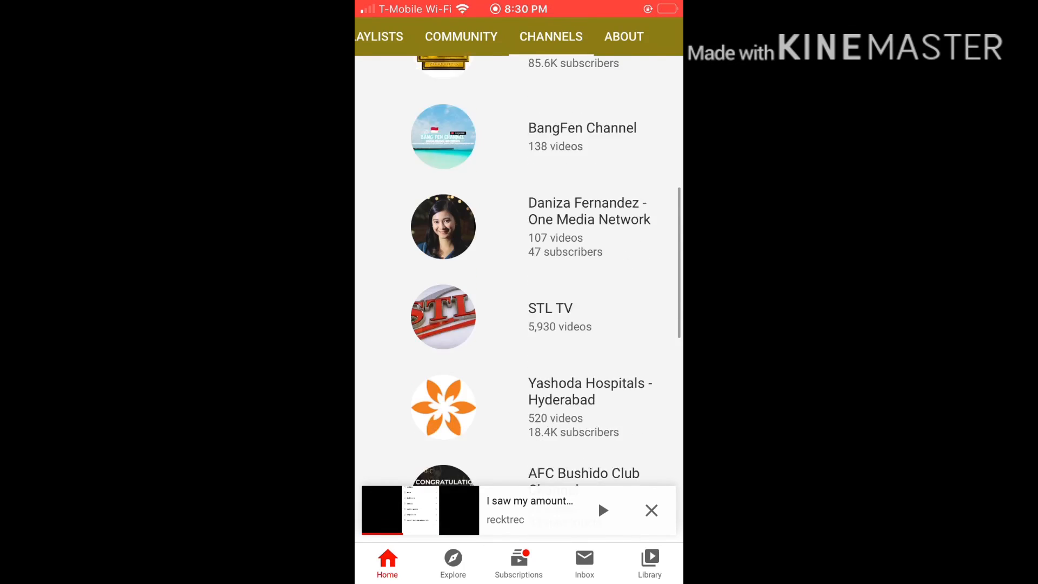
scroll("down", 3)
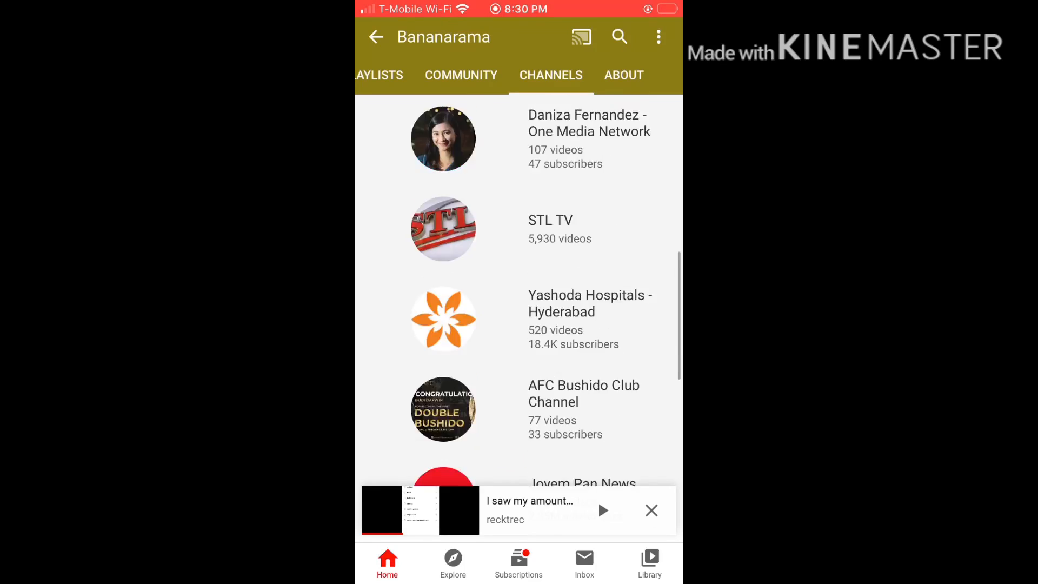
scroll("down", 3)
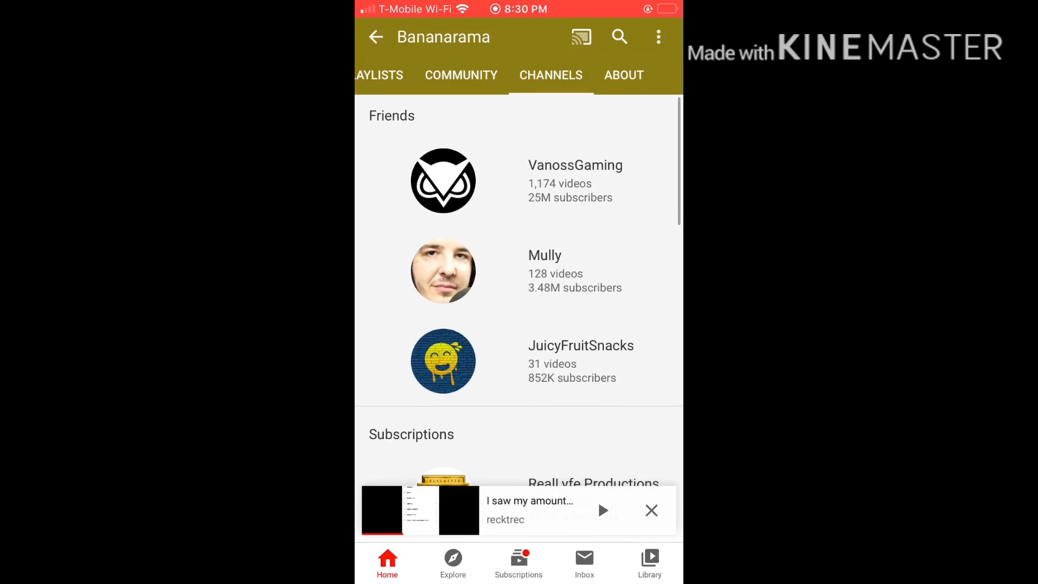
scroll("down", 3)
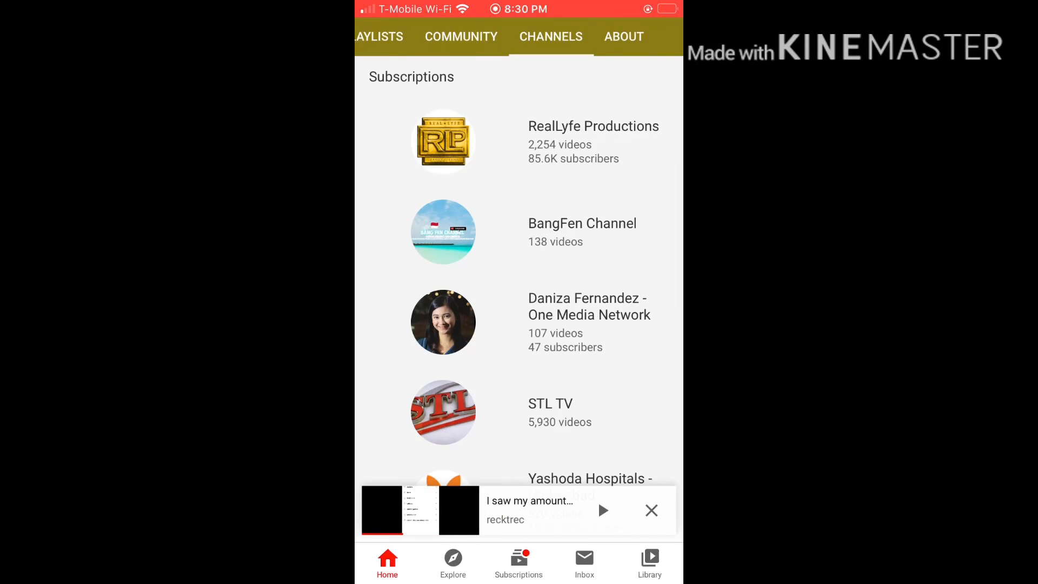
left_click(623, 36)
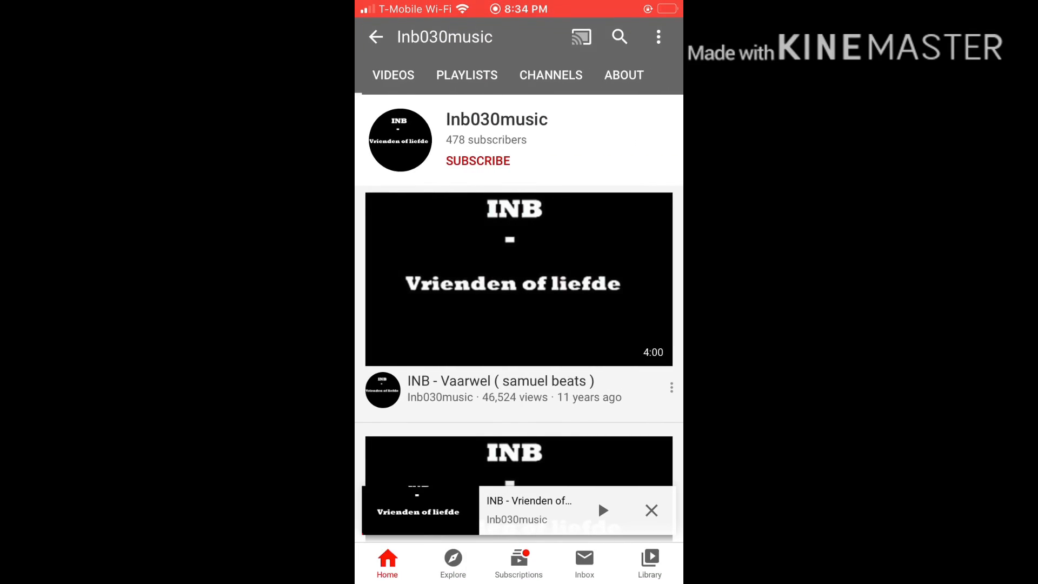
- View Inb030music's About tab: joined Sep 1, 2008, 1,277,960 views
left_click(623, 74)
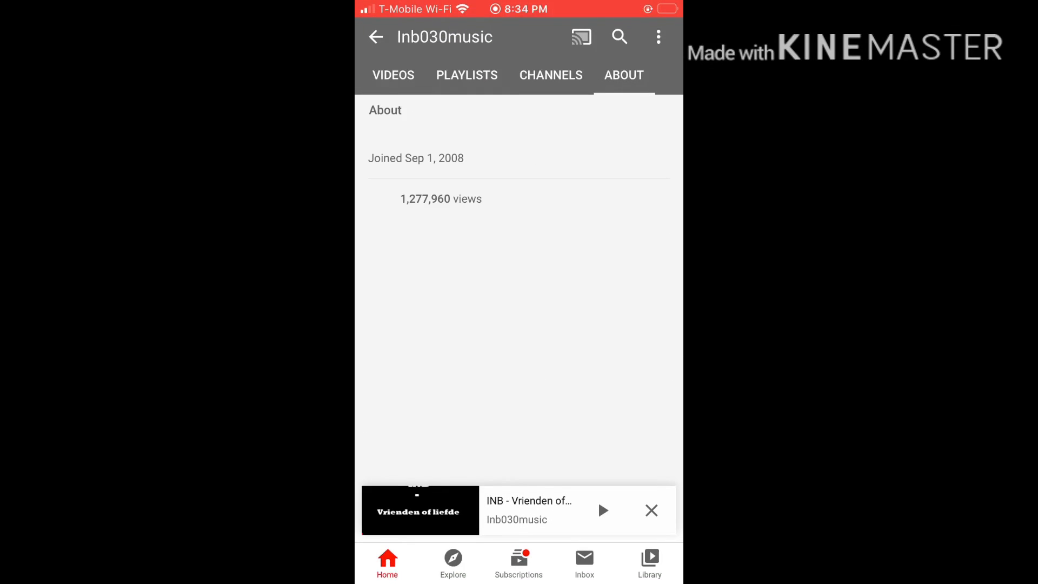